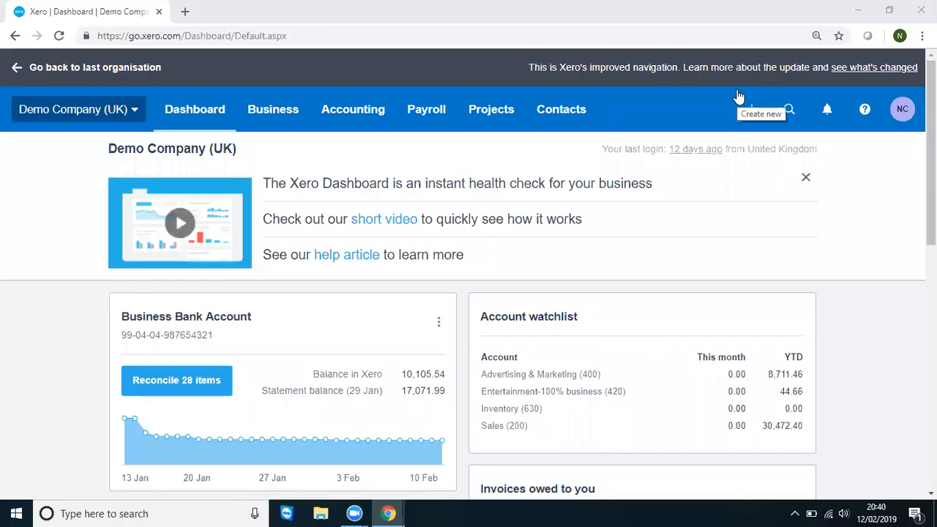
mouse_move(574, 131)
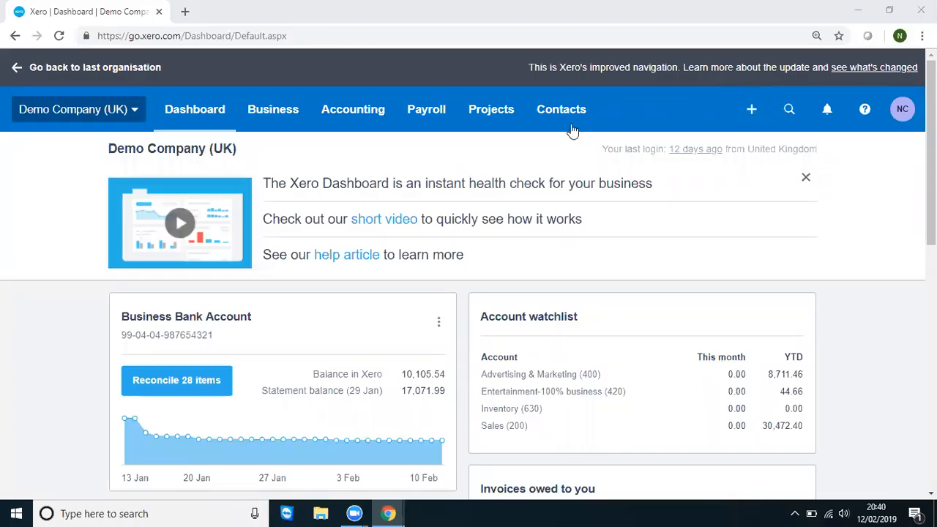
mouse_move(562, 134)
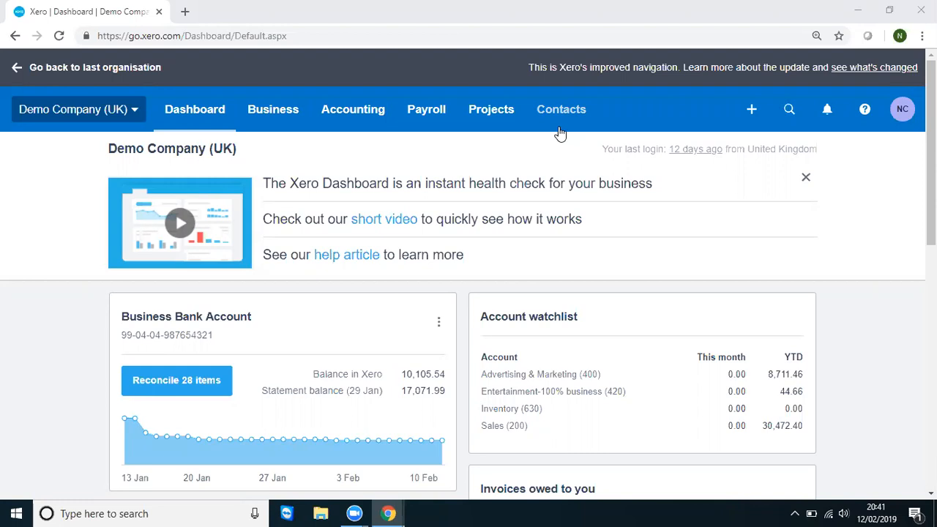
mouse_move(270, 105)
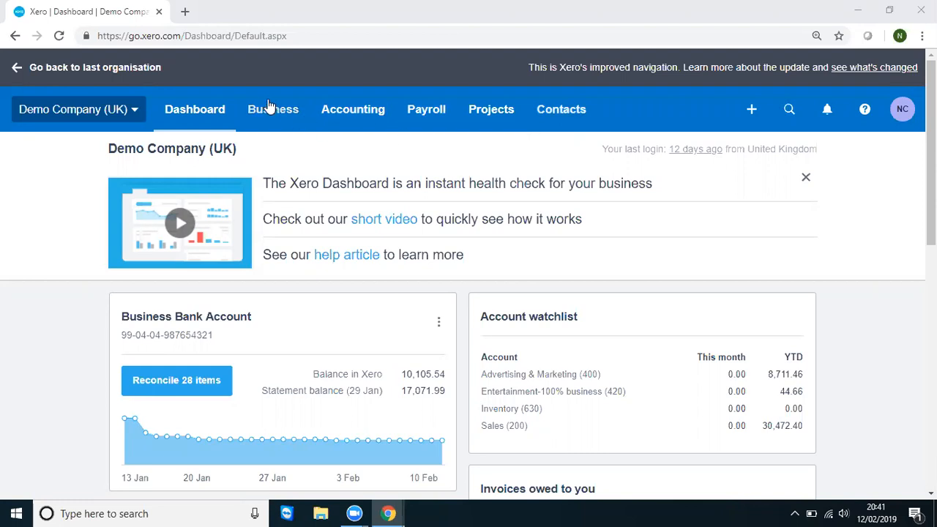
mouse_move(271, 130)
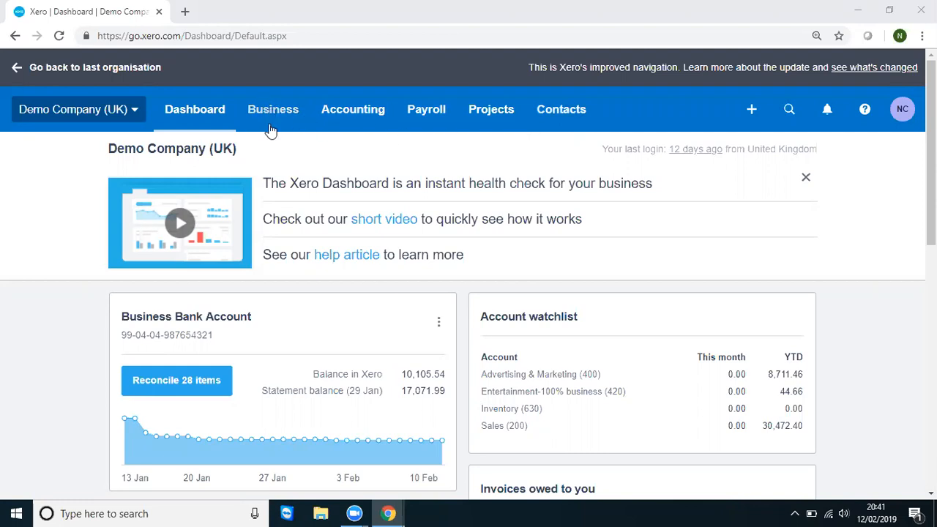
mouse_move(751, 110)
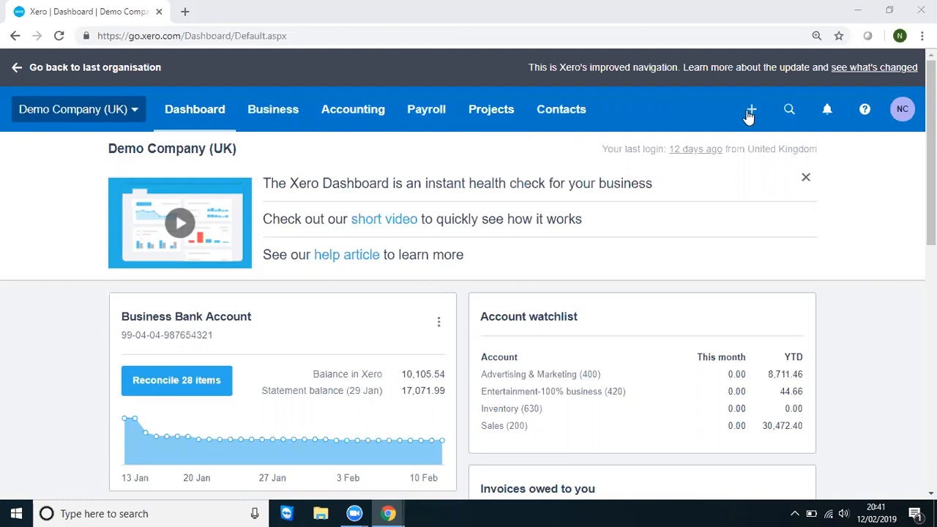
Start a new bill with the new supplier contact 'abc fuurniture' as sender
click(750, 109)
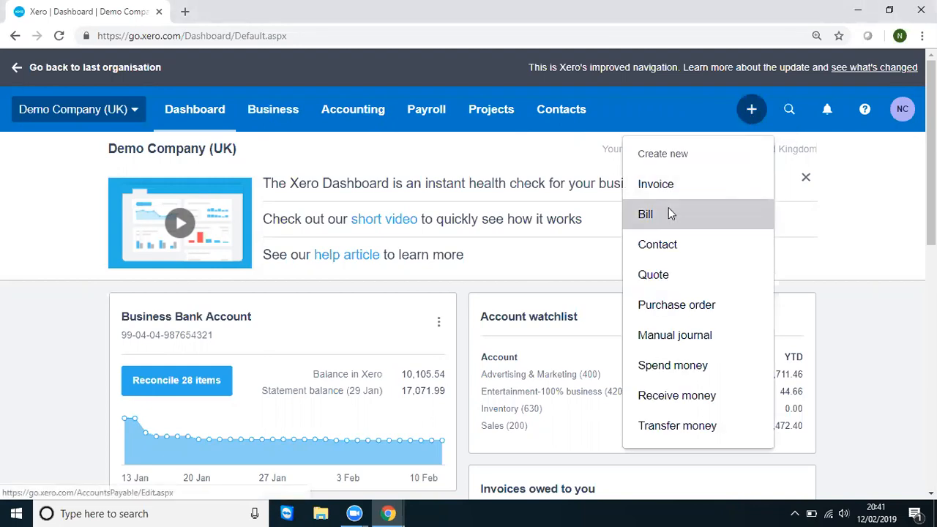
click(646, 213)
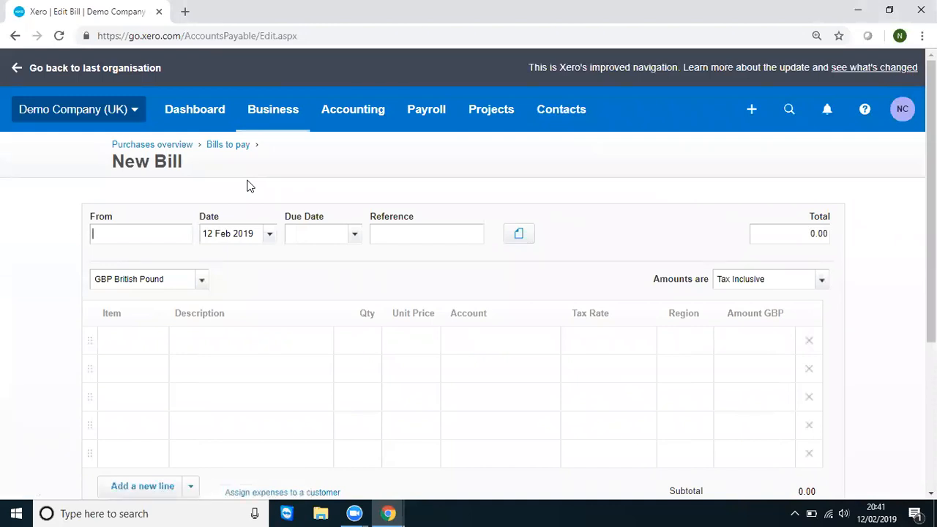
text(abc)
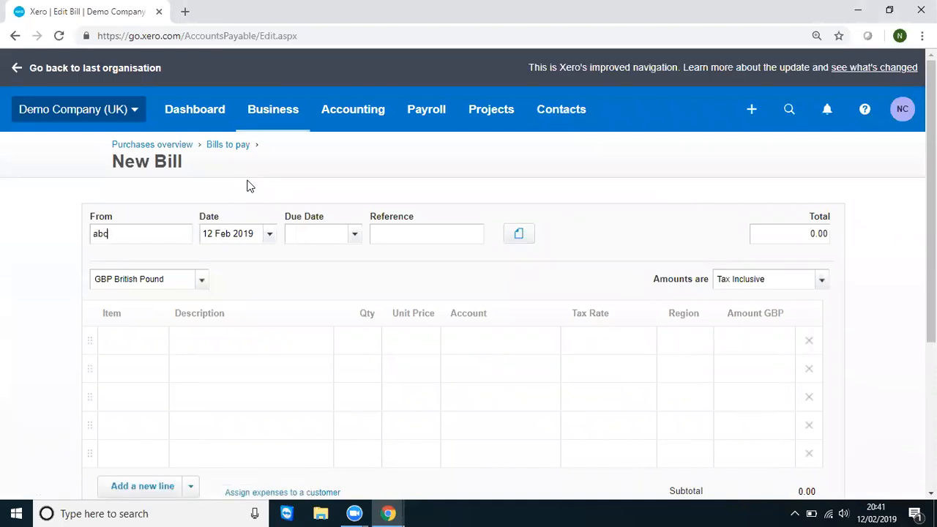
text(abc)
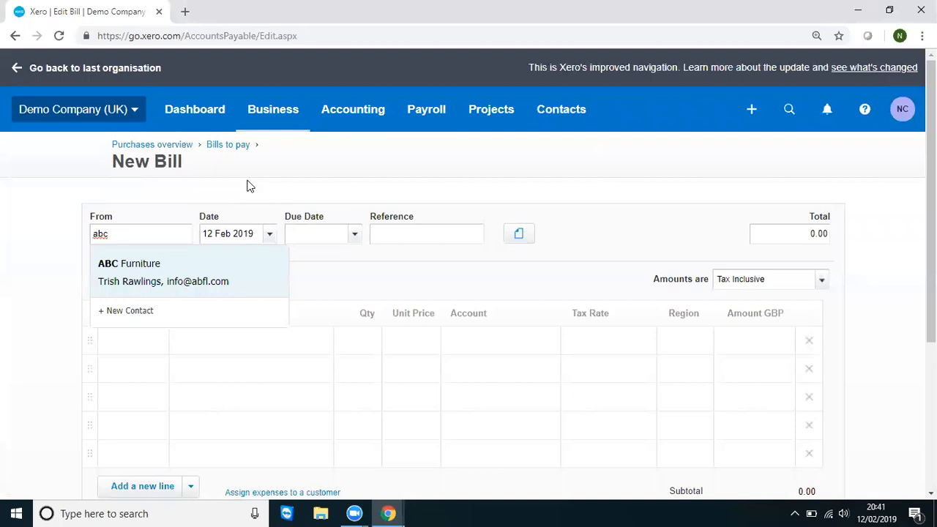
text(fuurniture)
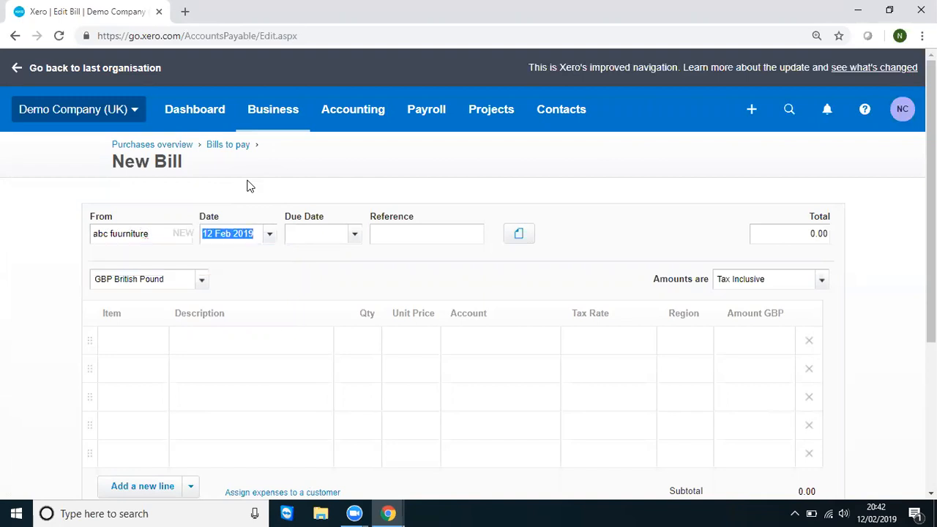
Set the bill's due date to 14 Mar 2019 and reference 123456
click(315, 234)
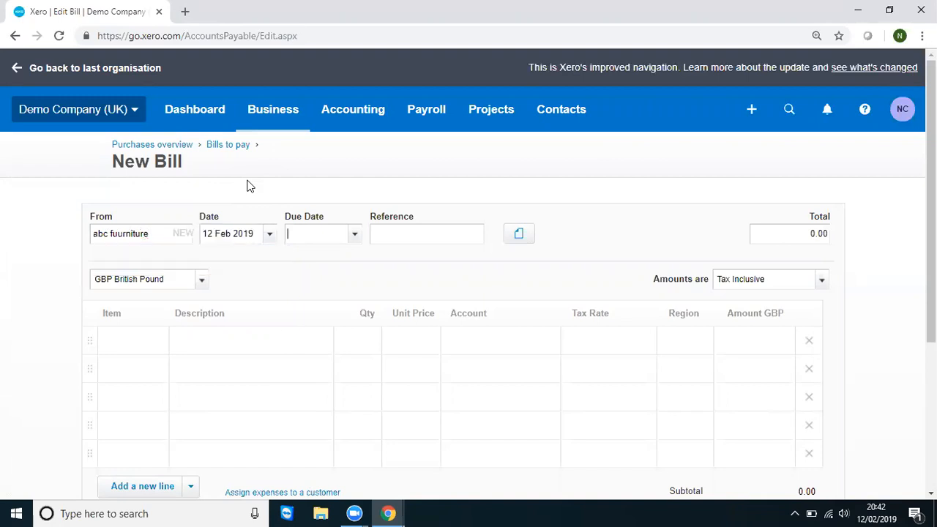
text(14 Mar 2019)
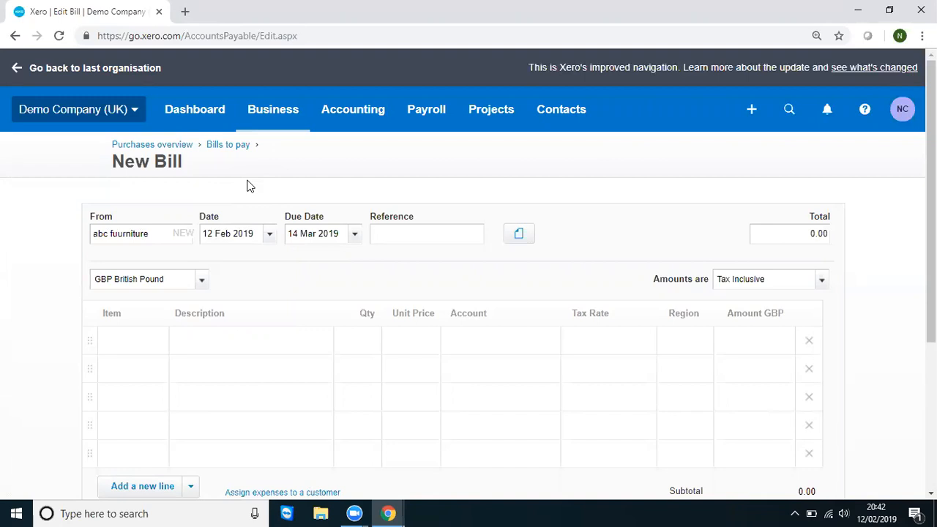
text(123456)
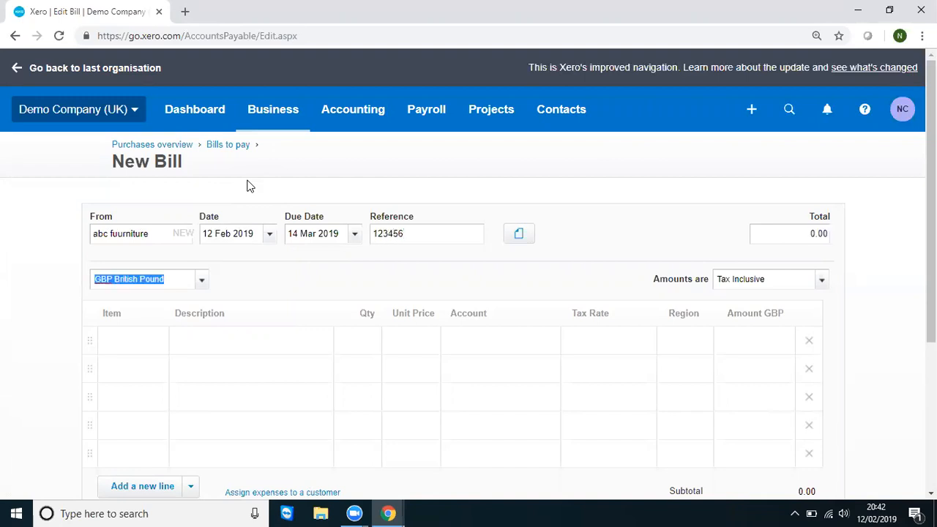
Add white single golf balls as the first line and approve the bill
click(132, 339)
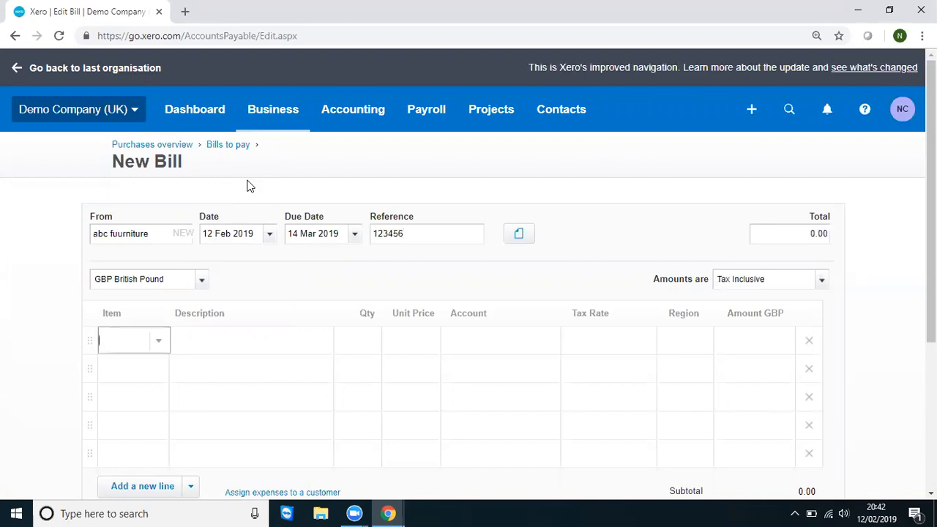
text(golf)
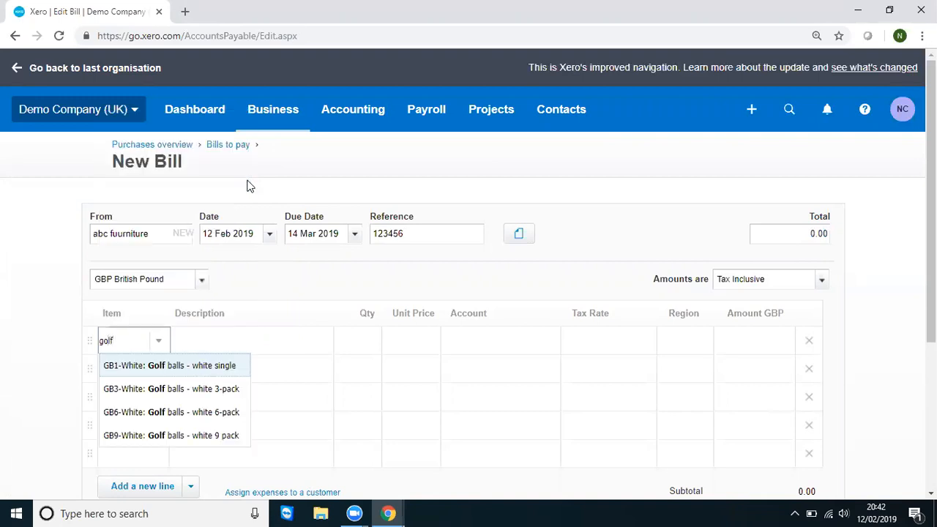
click(174, 365)
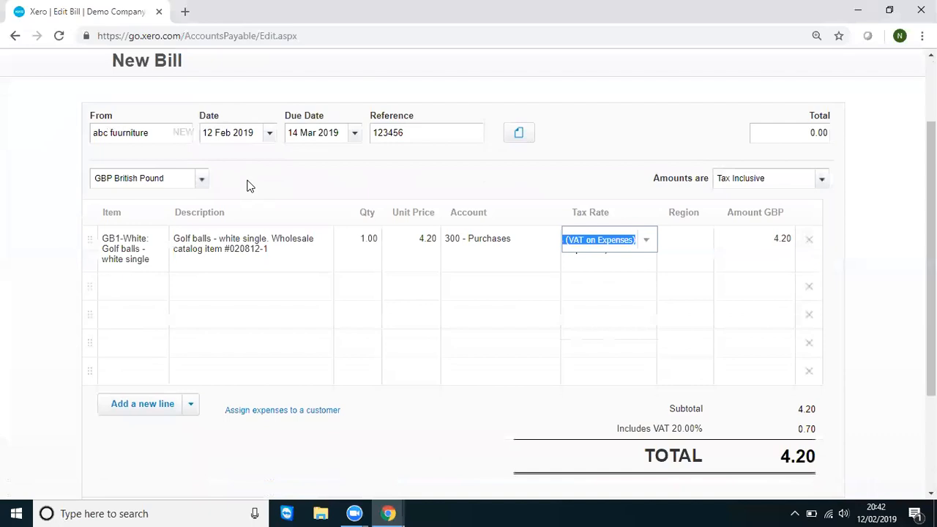
scroll(down, 3)
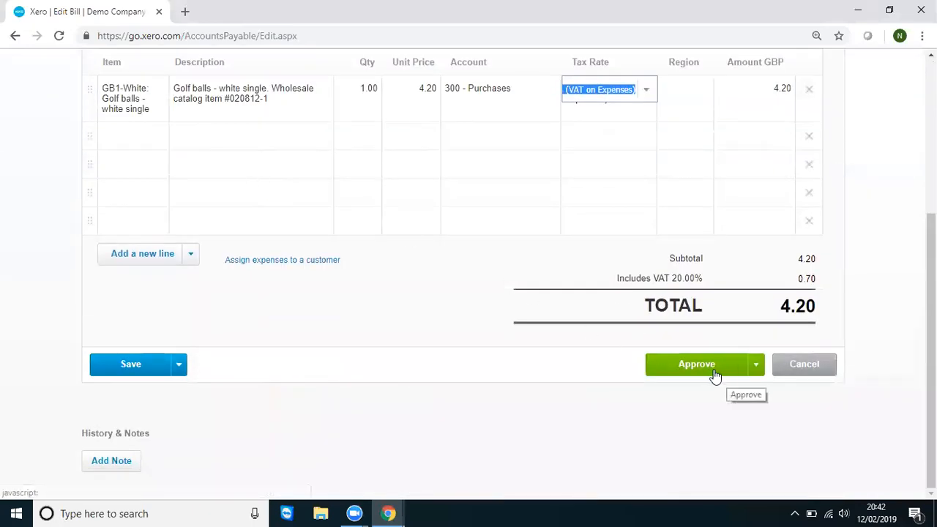
click(696, 364)
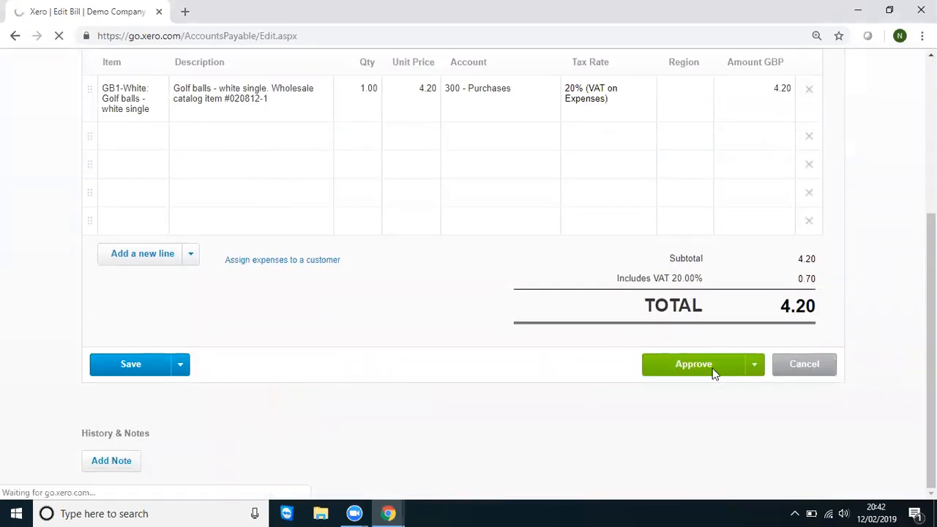
click(693, 364)
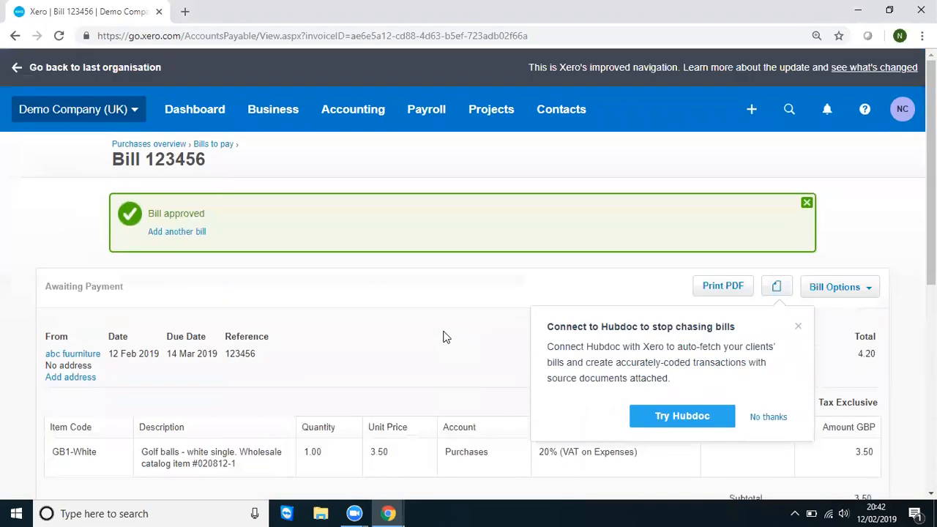
mouse_move(562, 112)
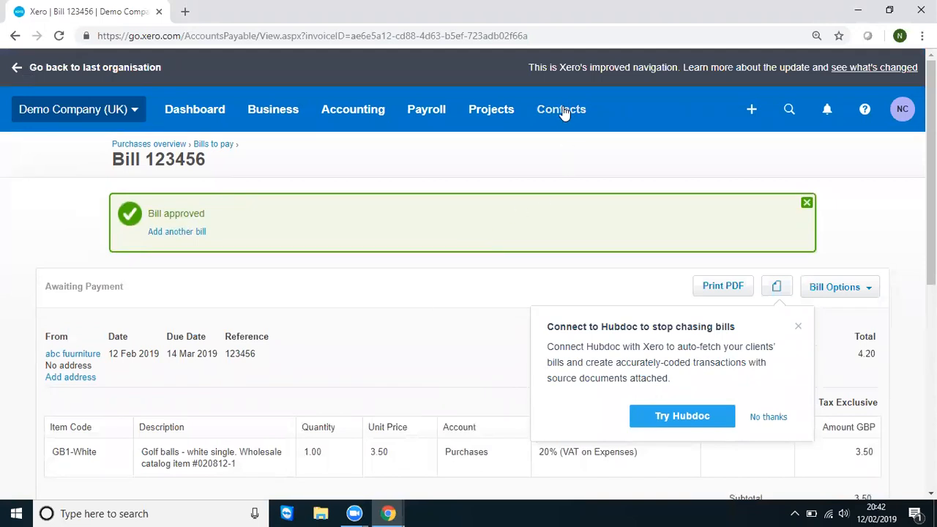
Go to All contacts and reload so ABC Furniture and abc fuurniture appear
click(561, 109)
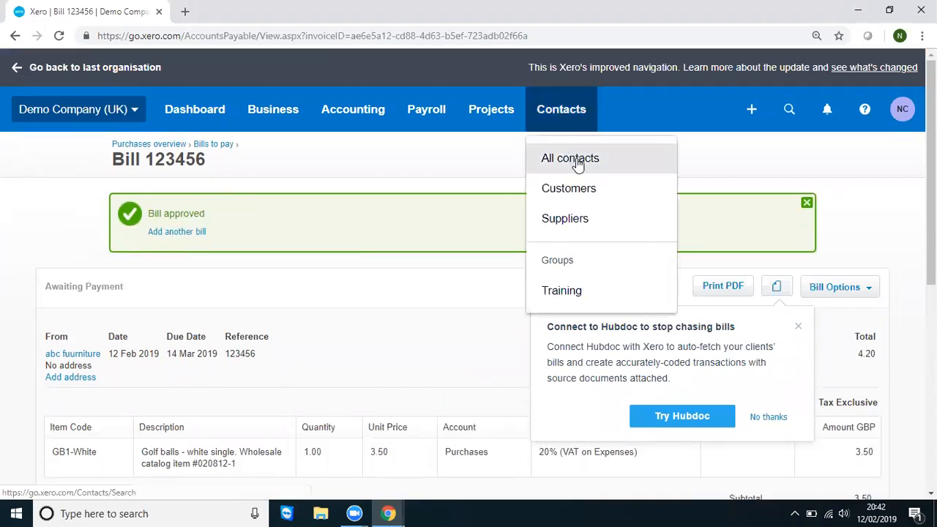
click(569, 158)
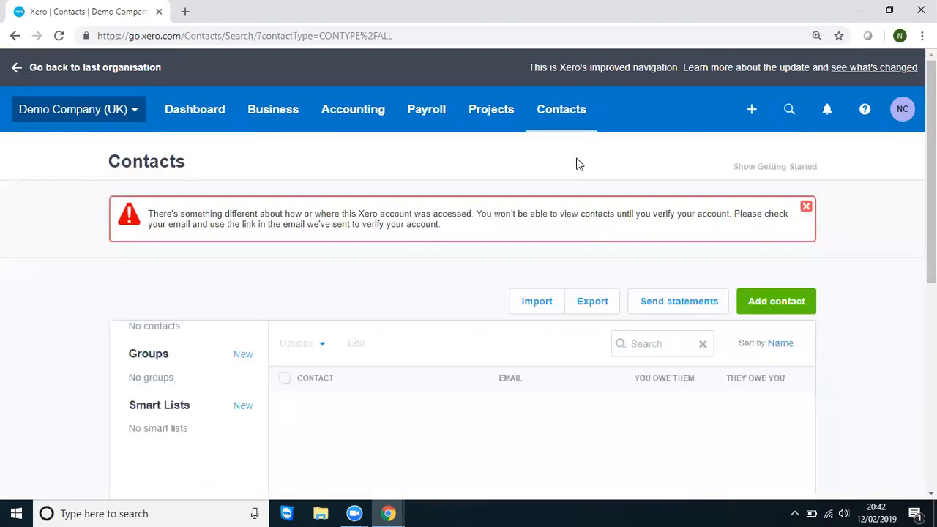
mouse_move(542, 159)
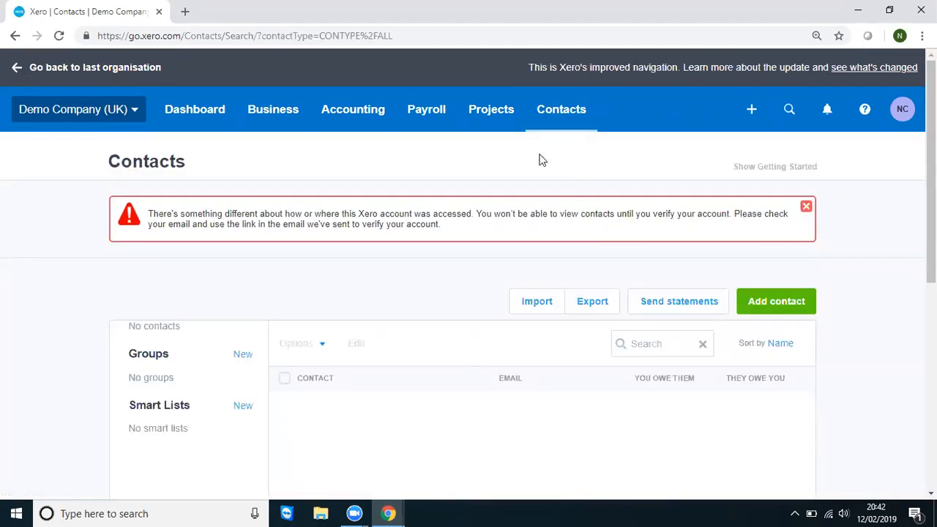
mouse_move(531, 51)
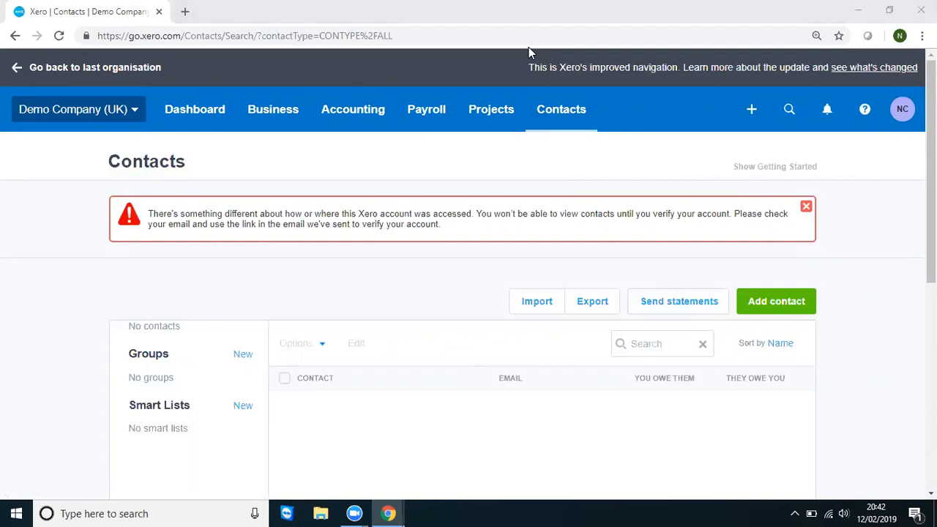
click(806, 206)
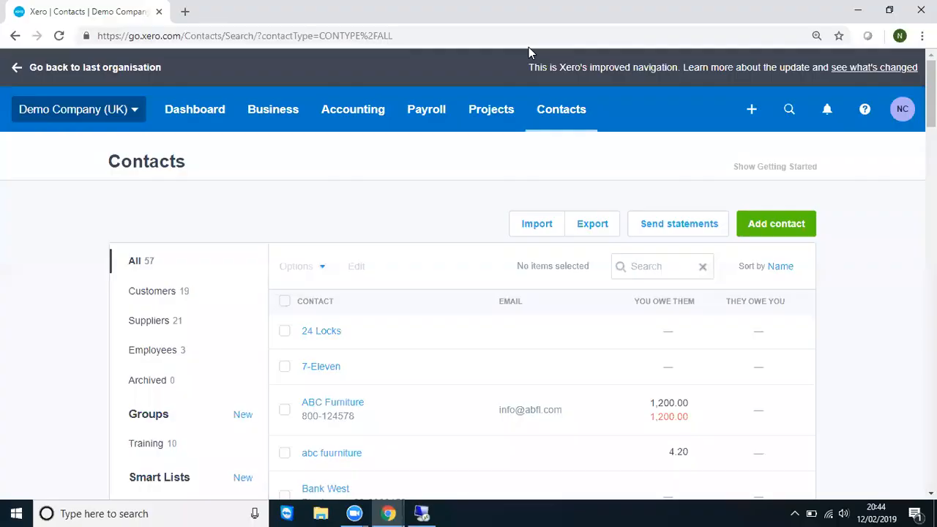
mouse_move(515, 159)
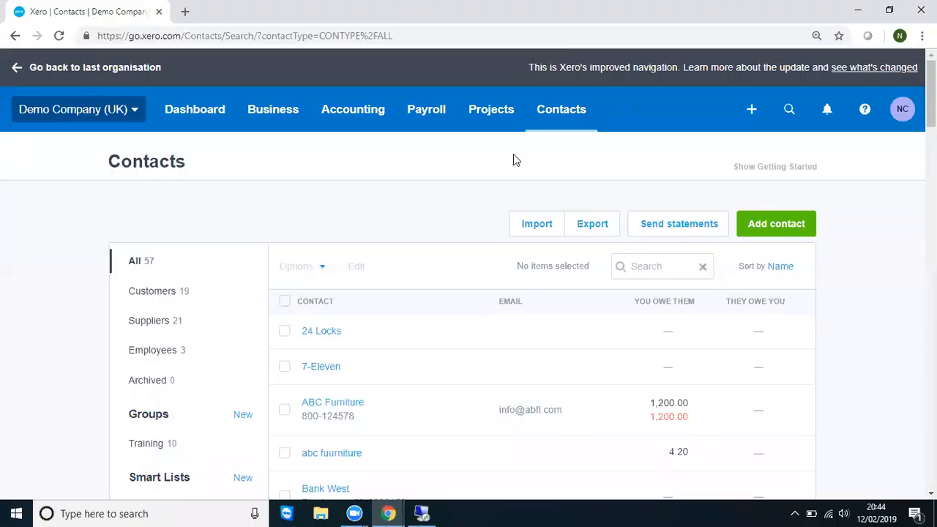
mouse_move(648, 285)
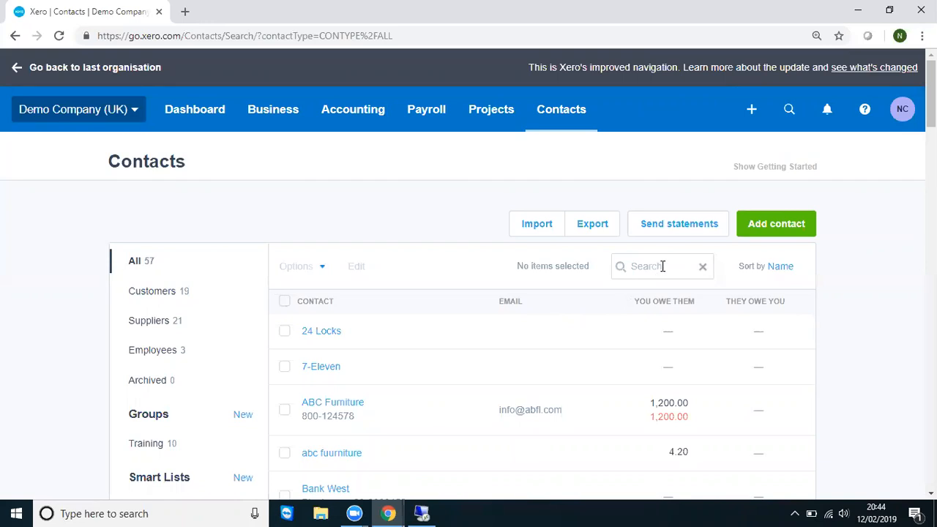
Filter contacts by 'abc' and tick the abc fuurniture contact
text(abc)
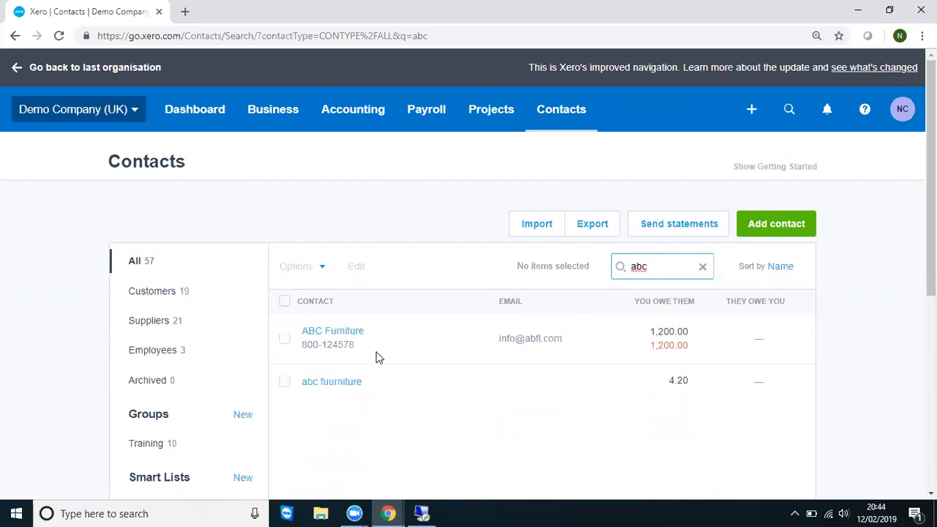
mouse_move(391, 409)
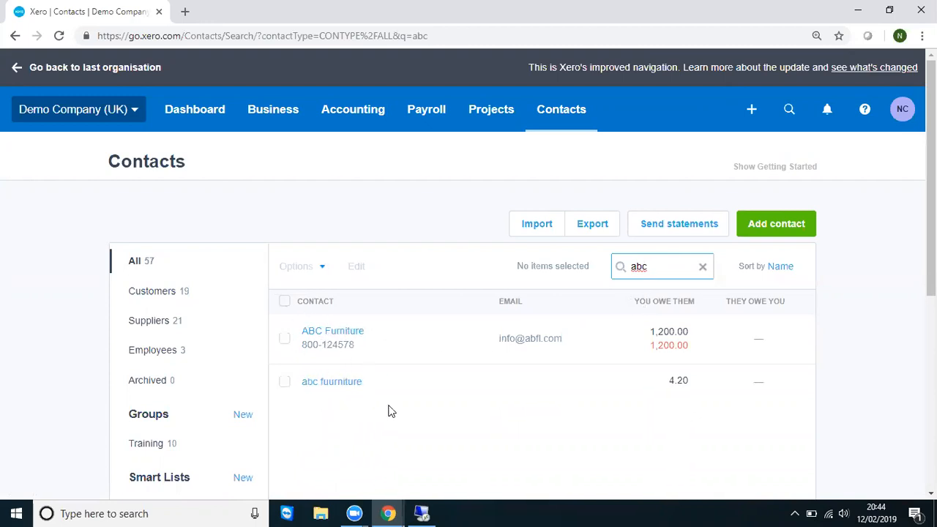
mouse_move(569, 451)
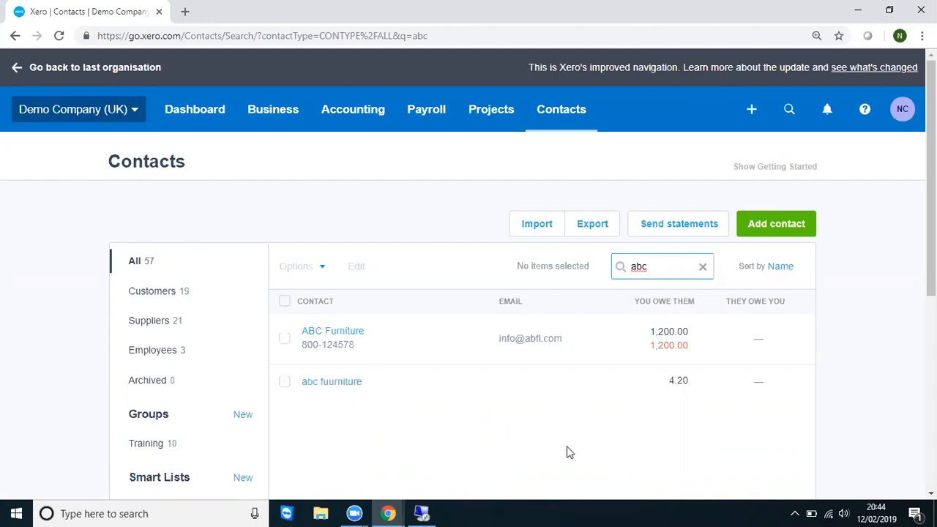
mouse_move(686, 392)
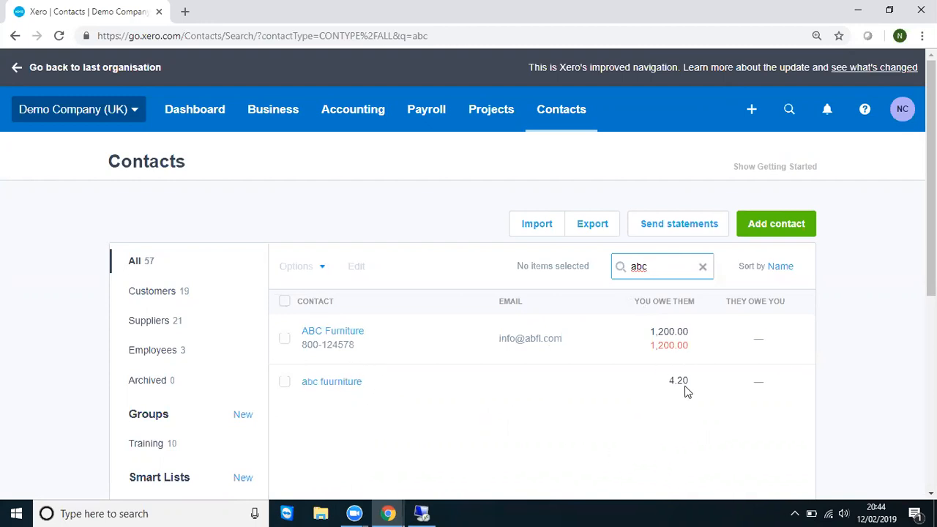
mouse_move(678, 380)
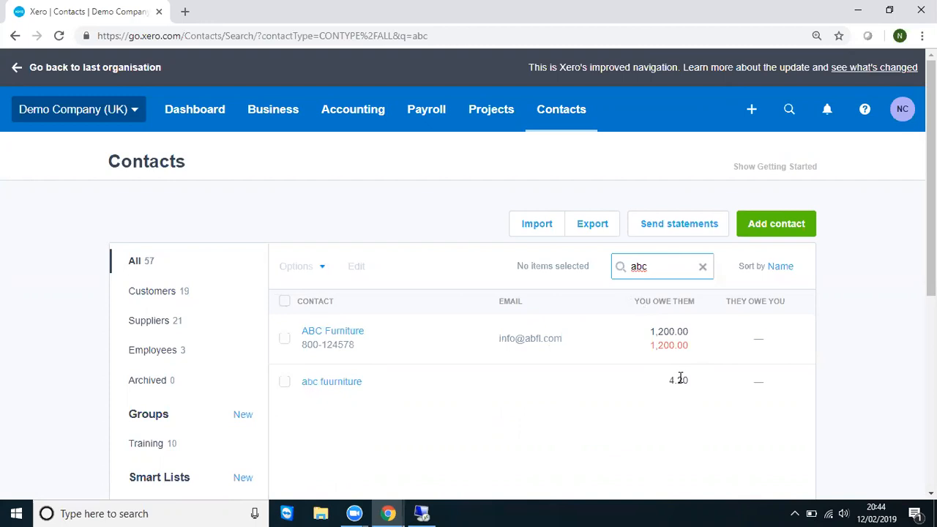
mouse_move(360, 395)
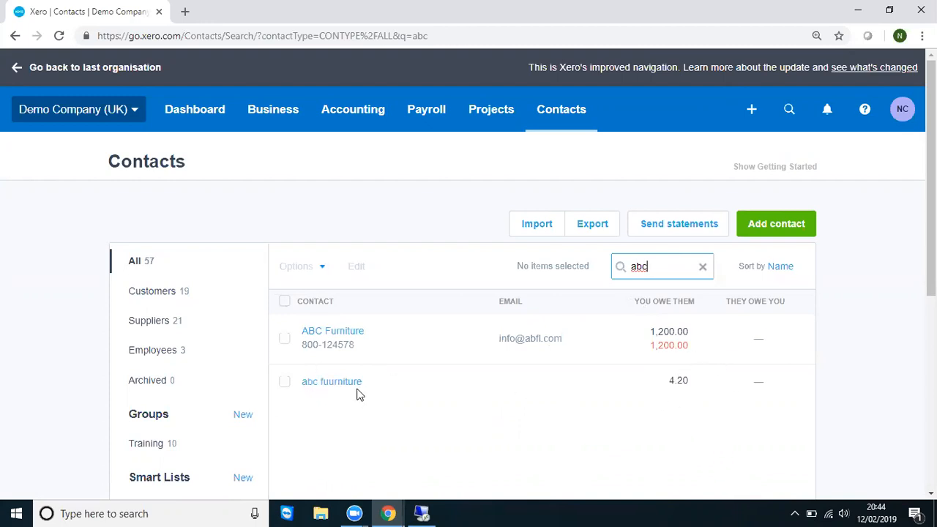
mouse_move(350, 391)
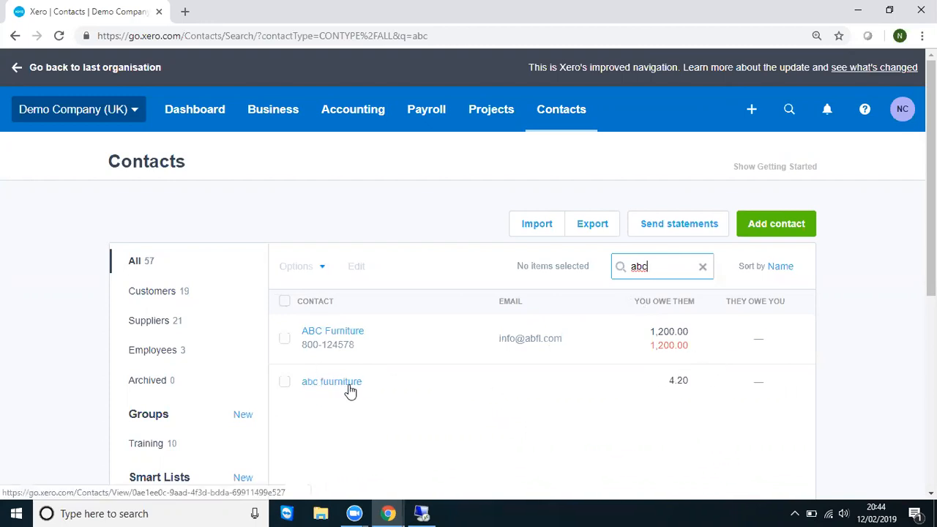
mouse_move(691, 397)
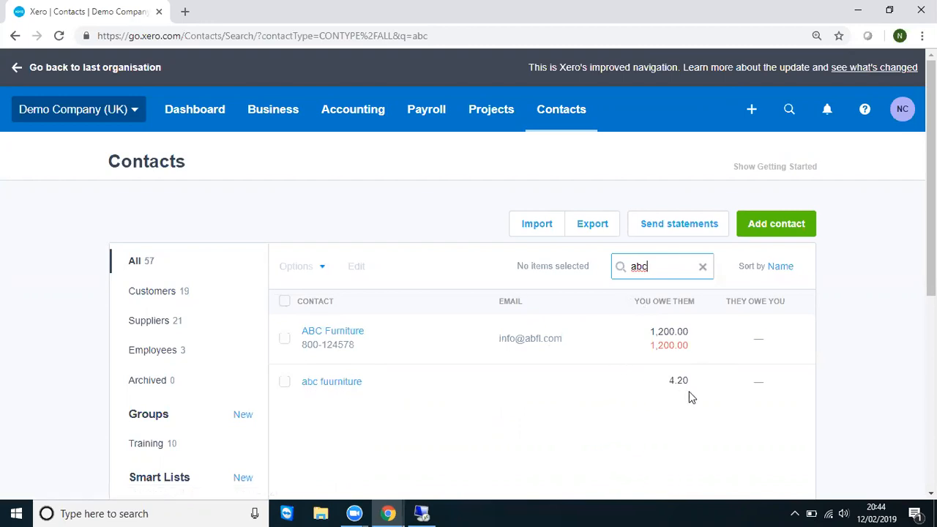
mouse_move(686, 384)
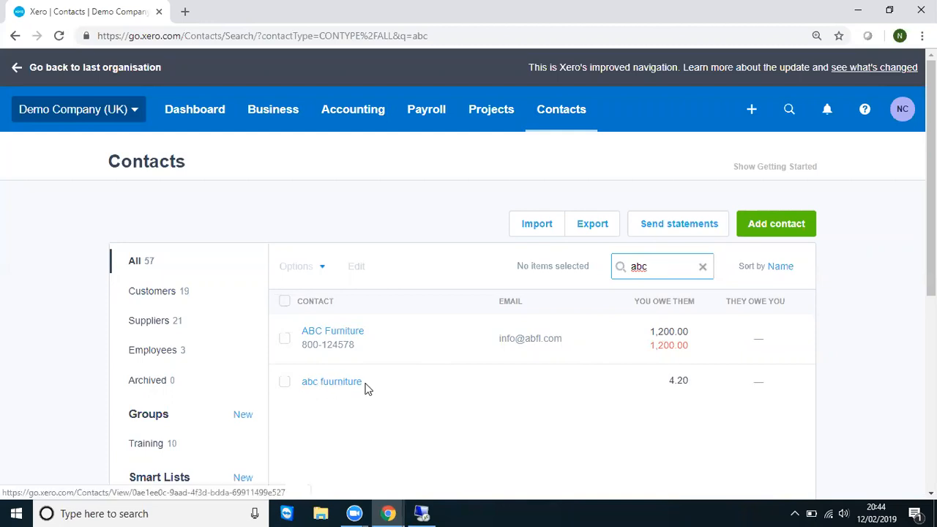
mouse_move(326, 390)
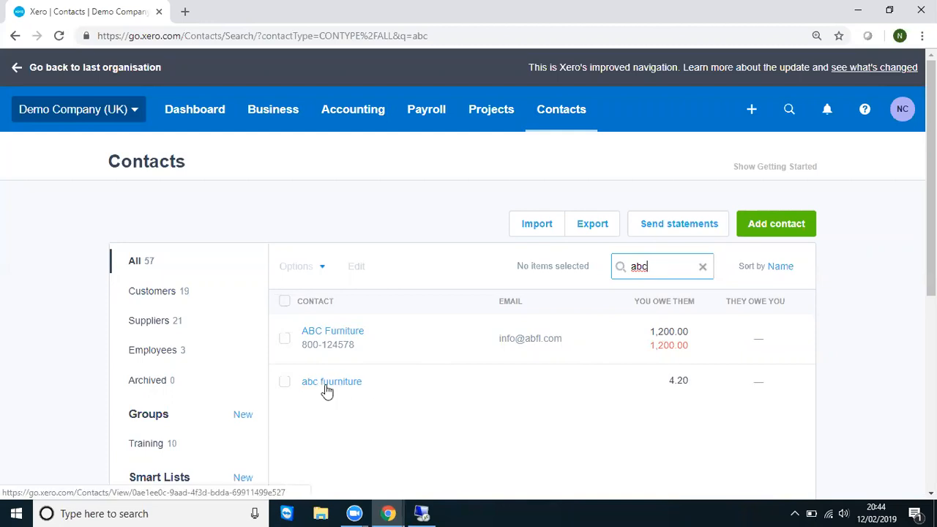
click(284, 382)
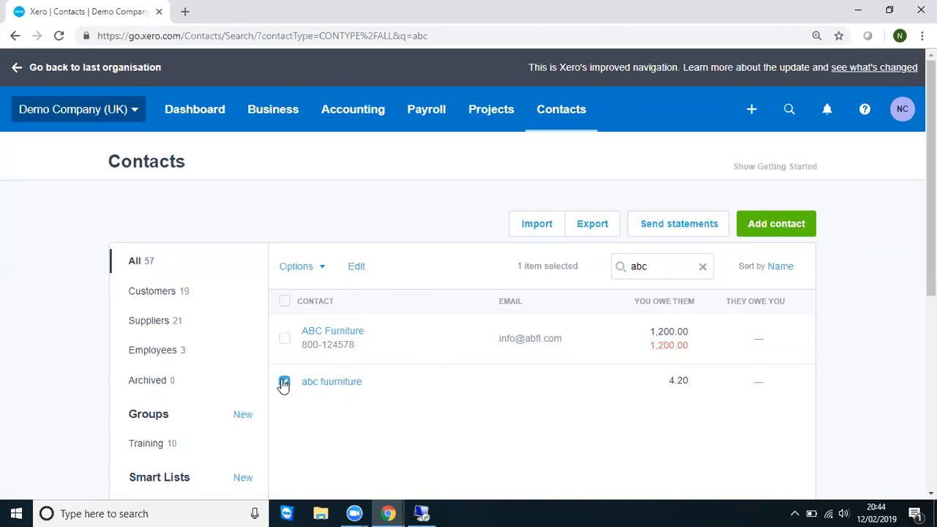
Choose Merge from the Options menu for the selected abc fuurniture contact
click(284, 383)
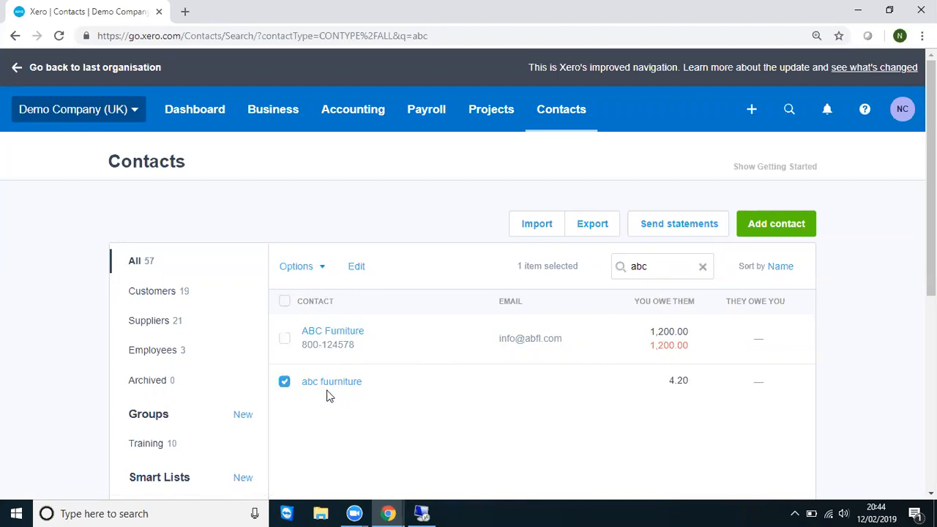
mouse_move(324, 391)
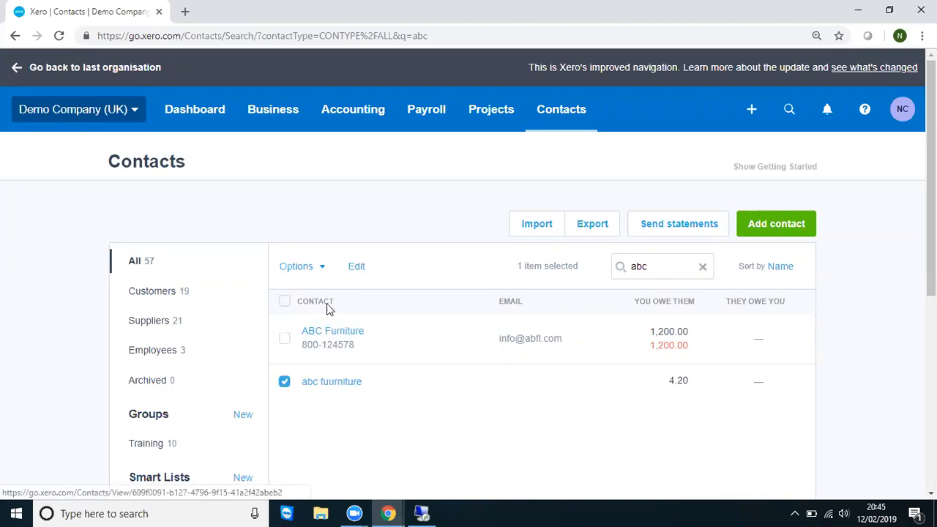
mouse_move(318, 267)
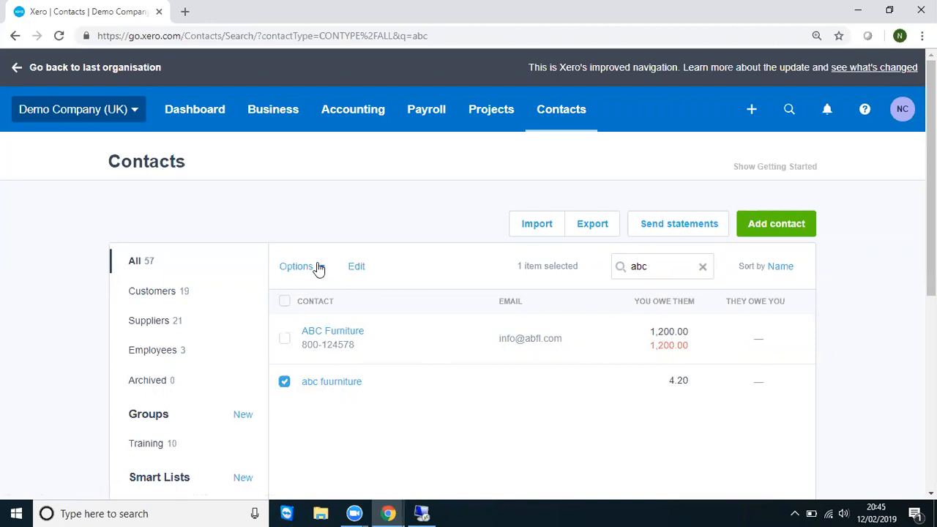
click(295, 266)
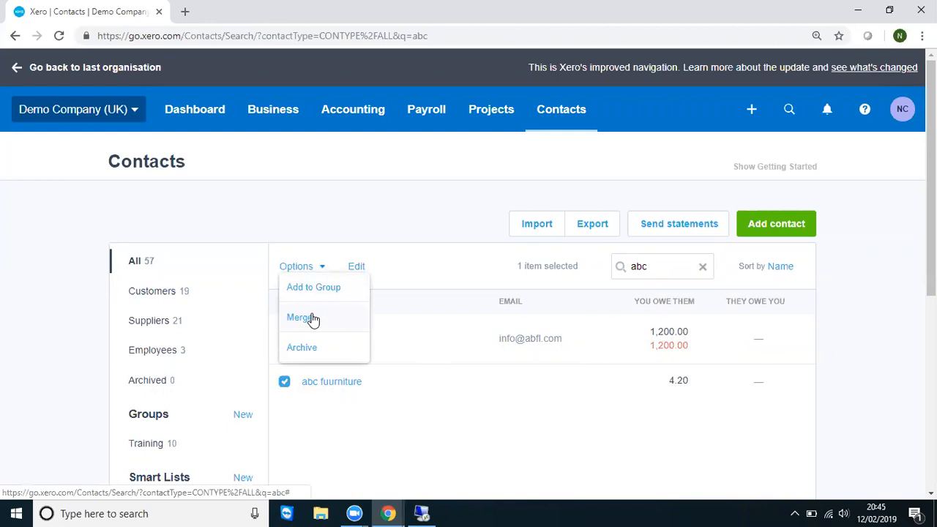
mouse_move(315, 348)
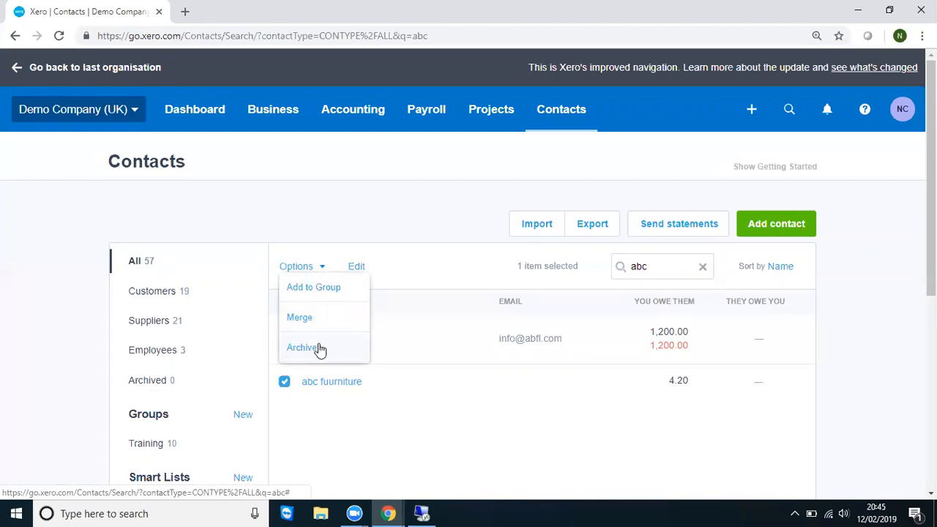
mouse_move(318, 322)
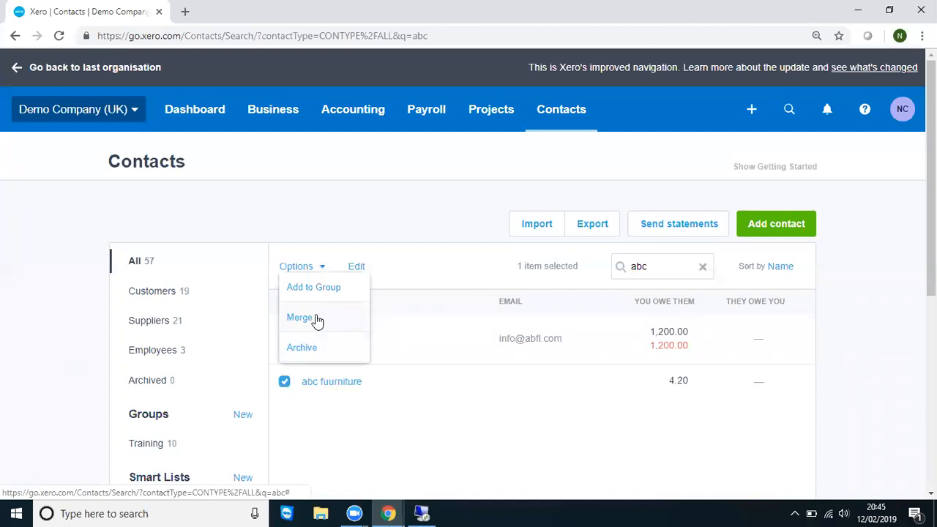
click(299, 317)
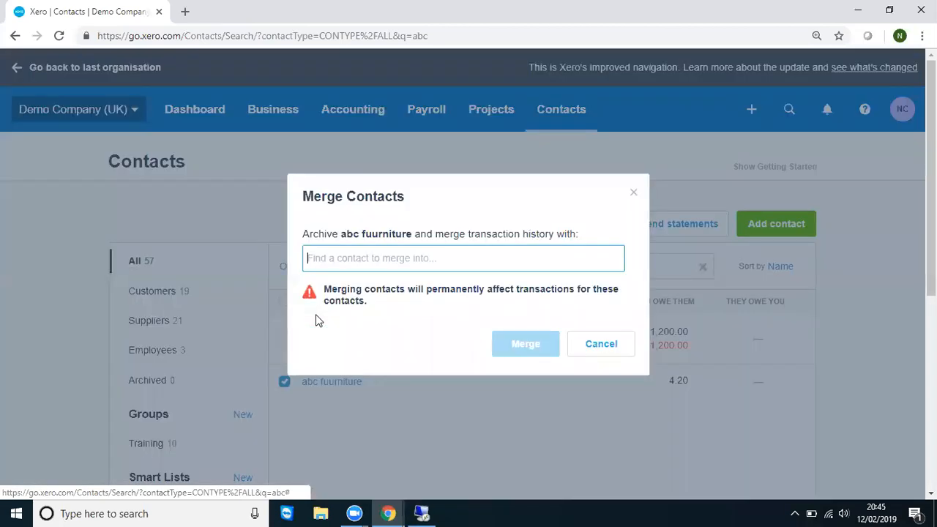
mouse_move(401, 404)
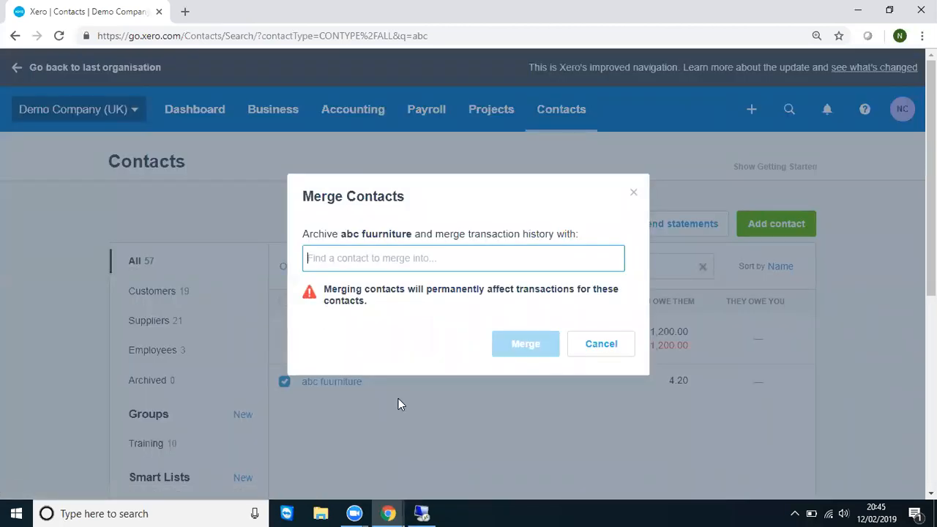
Merge abc fuurniture into ABC Furniture, picked from the 'abc' suggestions
text(abc)
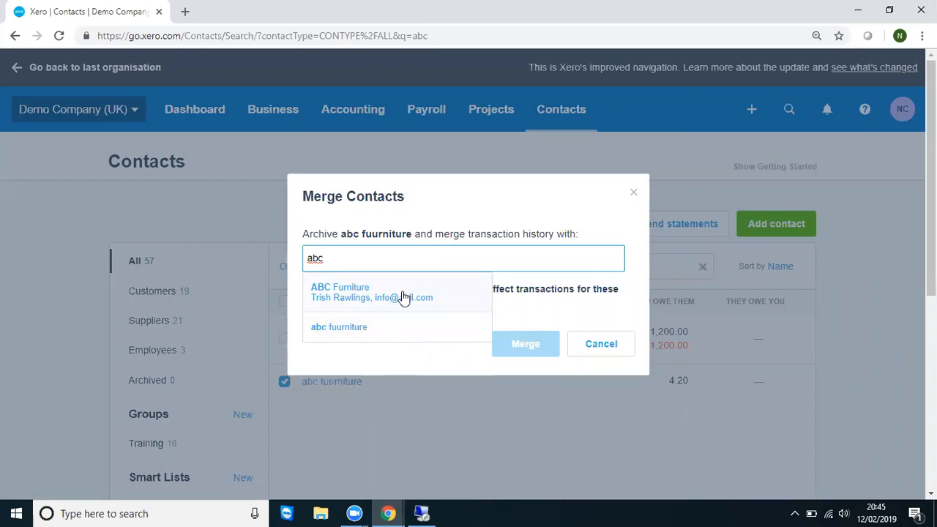
click(340, 292)
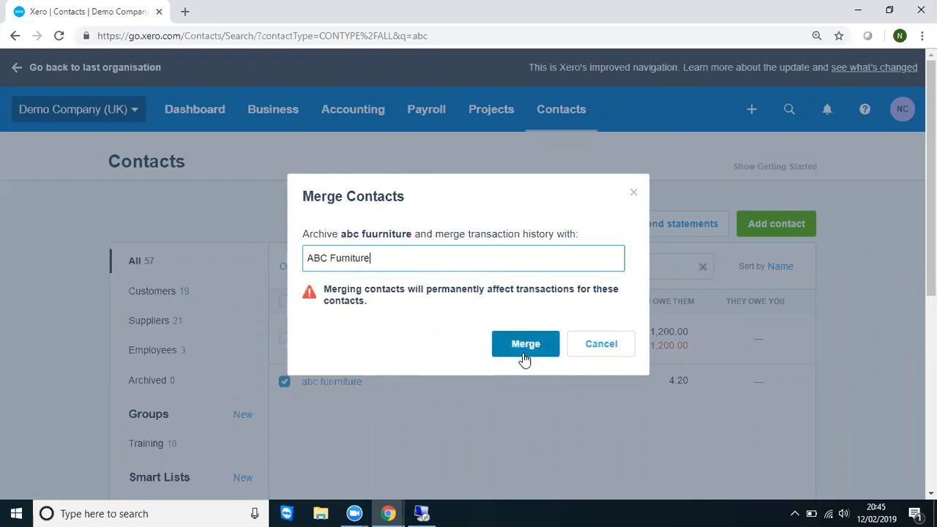
click(525, 343)
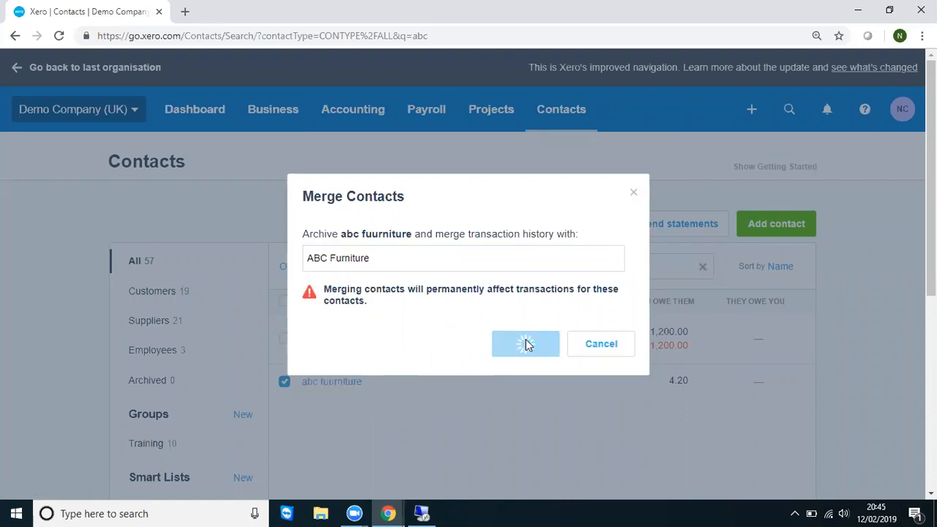
click(526, 343)
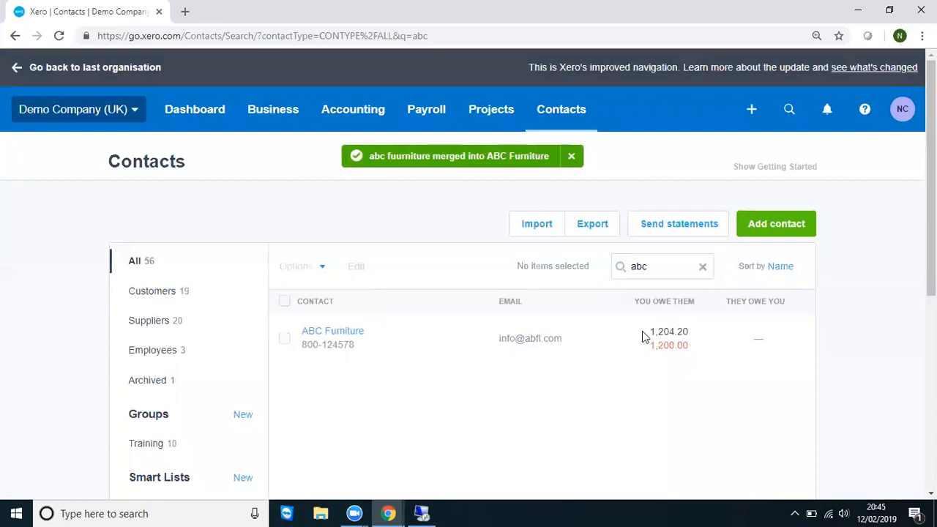
Review ABC Furniture's bills 123456 and 710 totalling 1,204.20, then return to Contacts
click(332, 330)
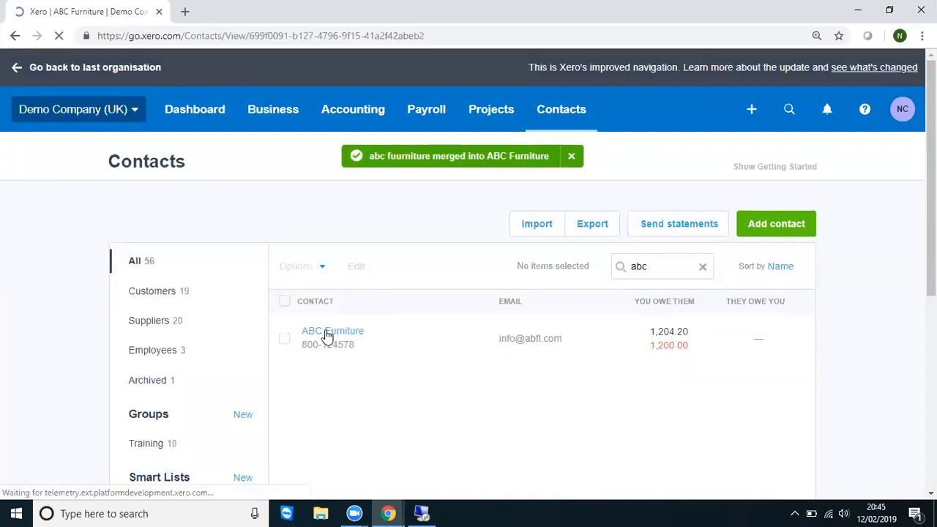
click(332, 331)
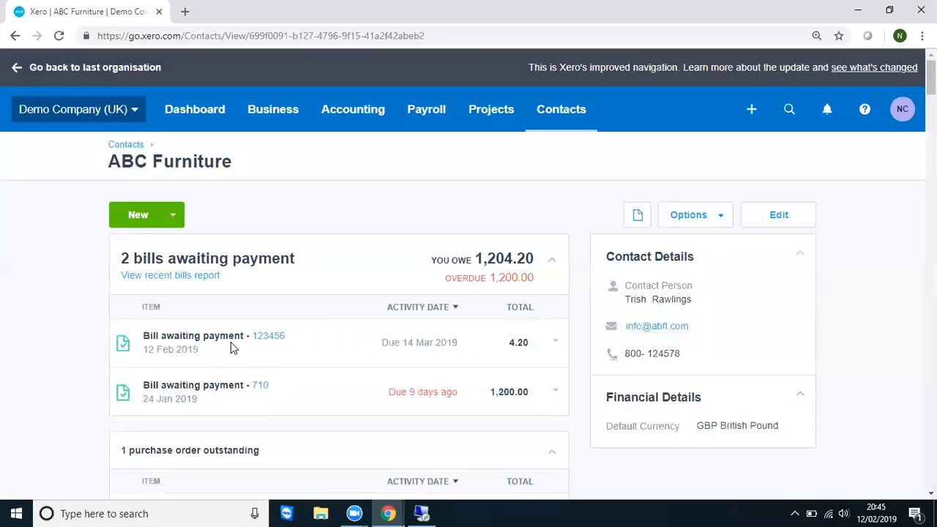
mouse_move(293, 344)
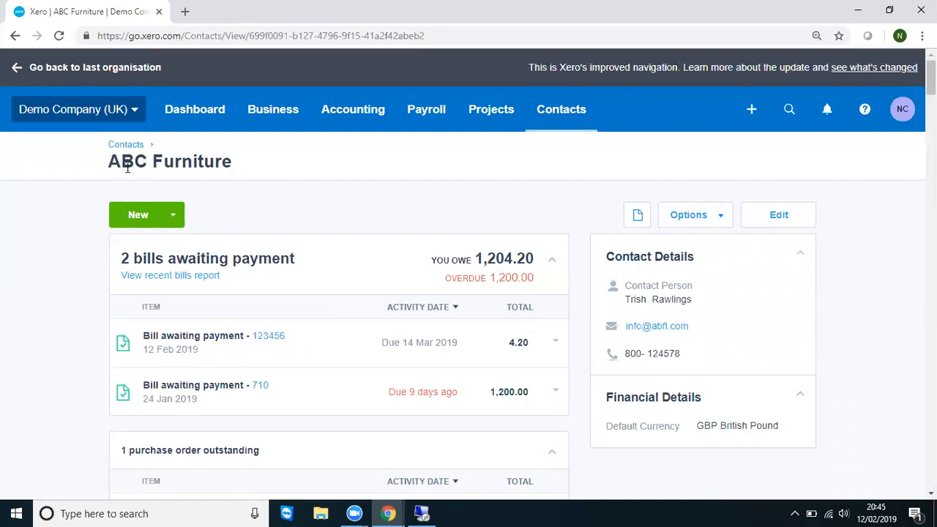
mouse_move(126, 169)
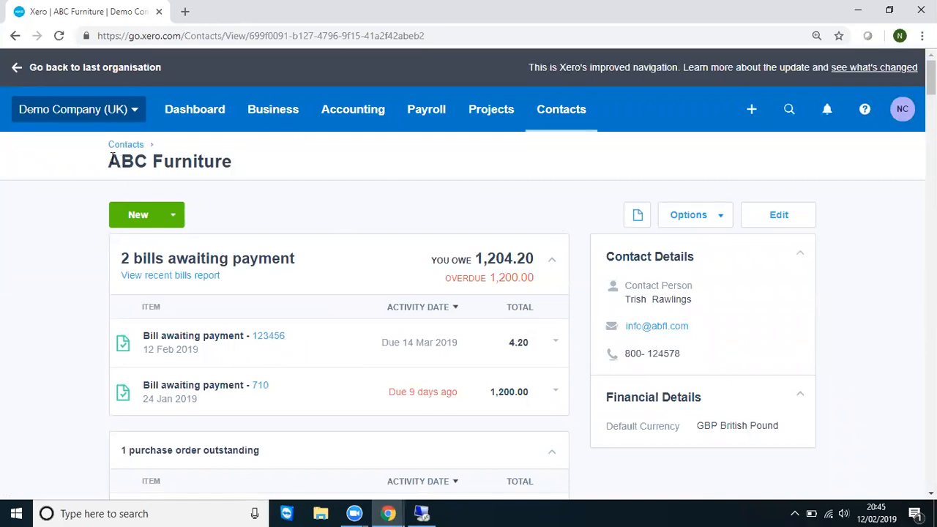
click(126, 144)
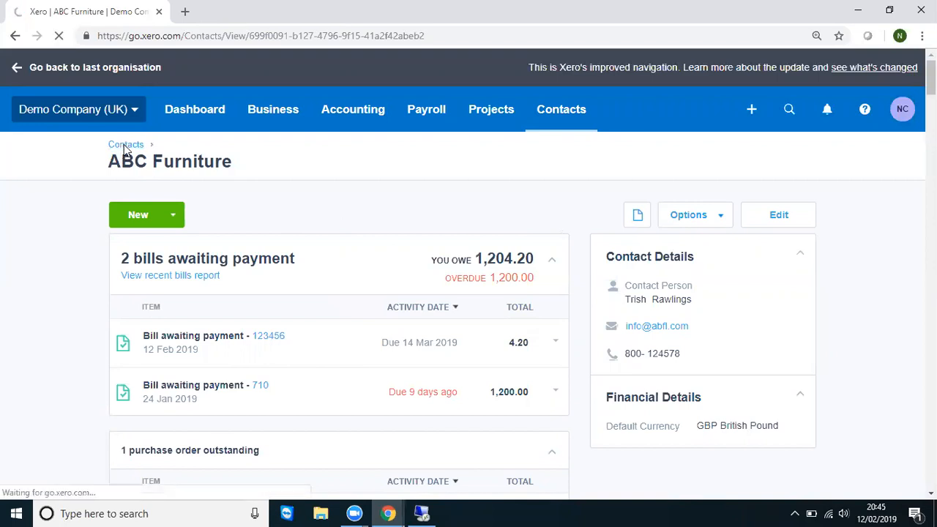
click(125, 145)
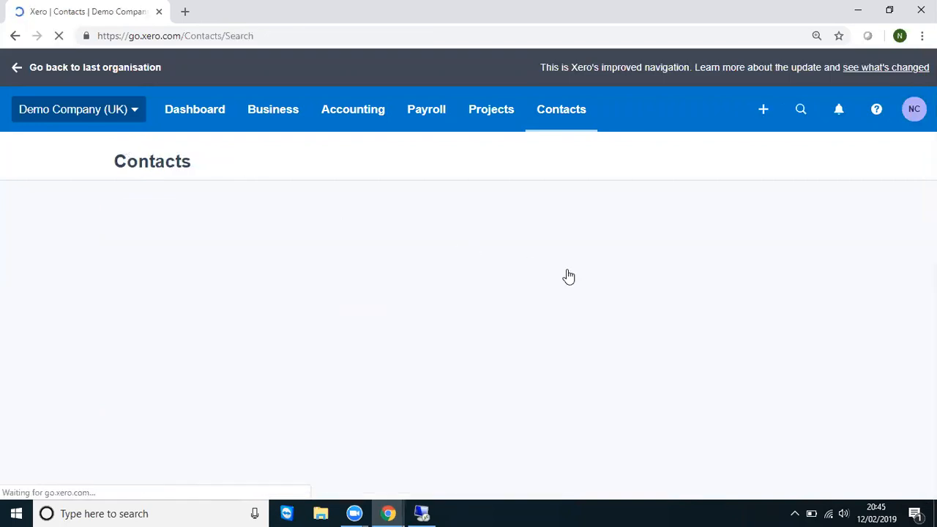